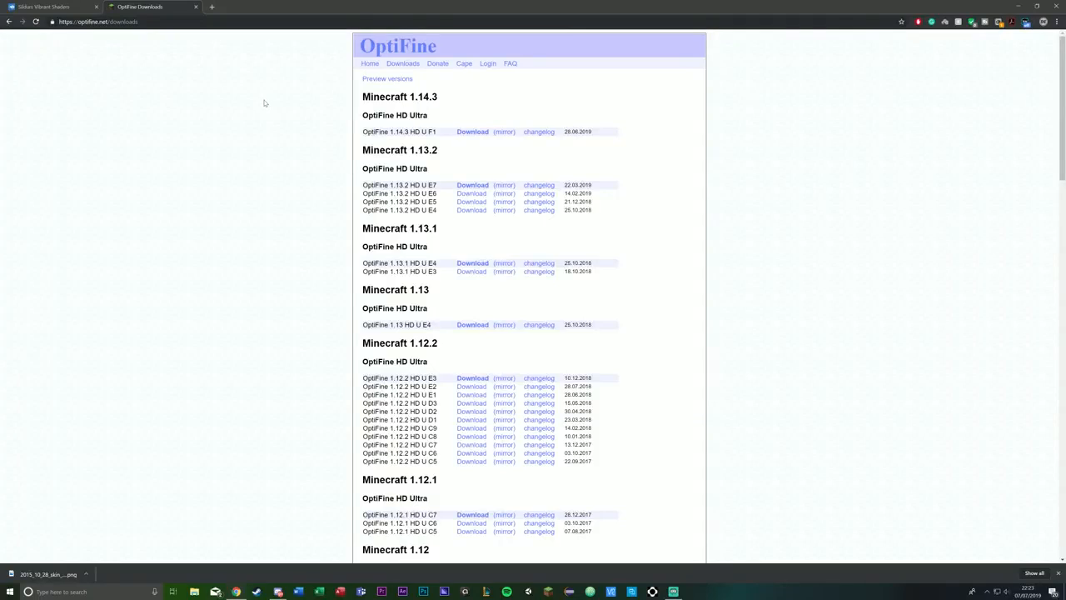
mouse_move(316, 130)
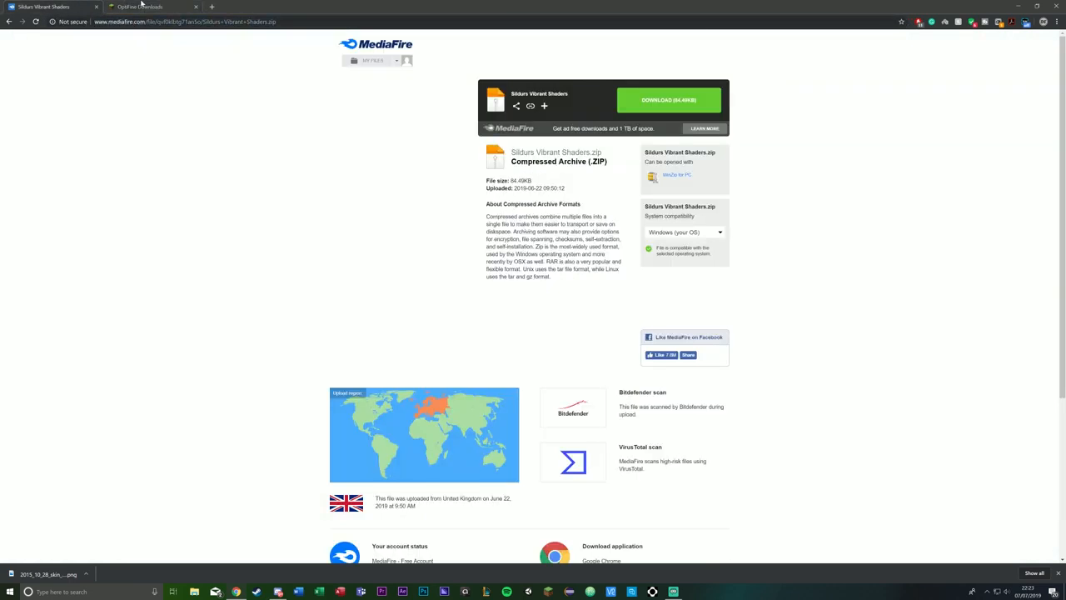
Step: Review the Sildur's Vibrant Shaders MediaFire page and return to the OptiFine downloads tab
click(146, 7)
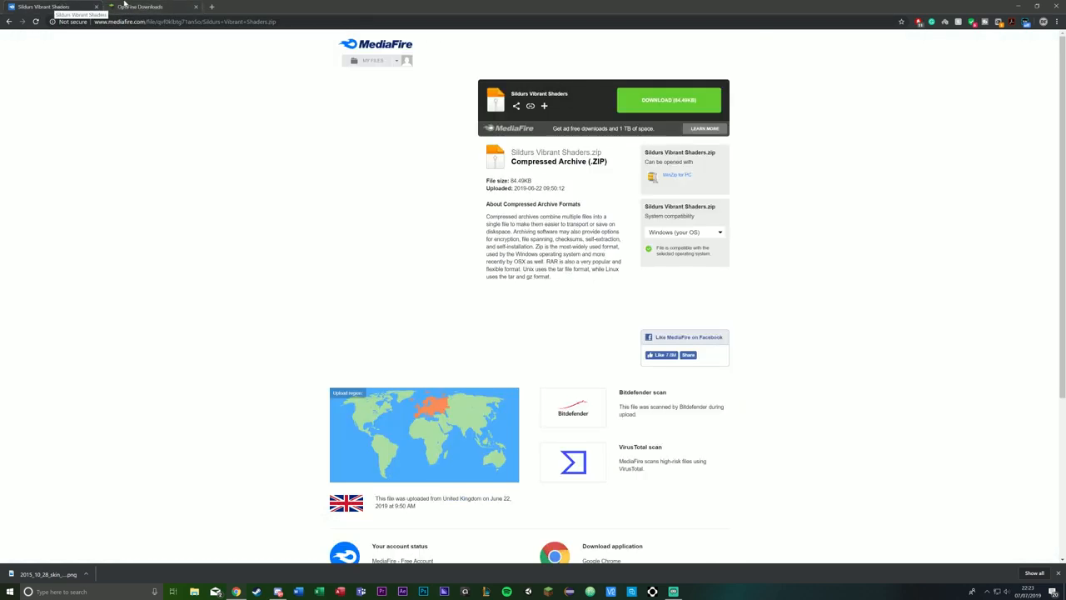
click(150, 6)
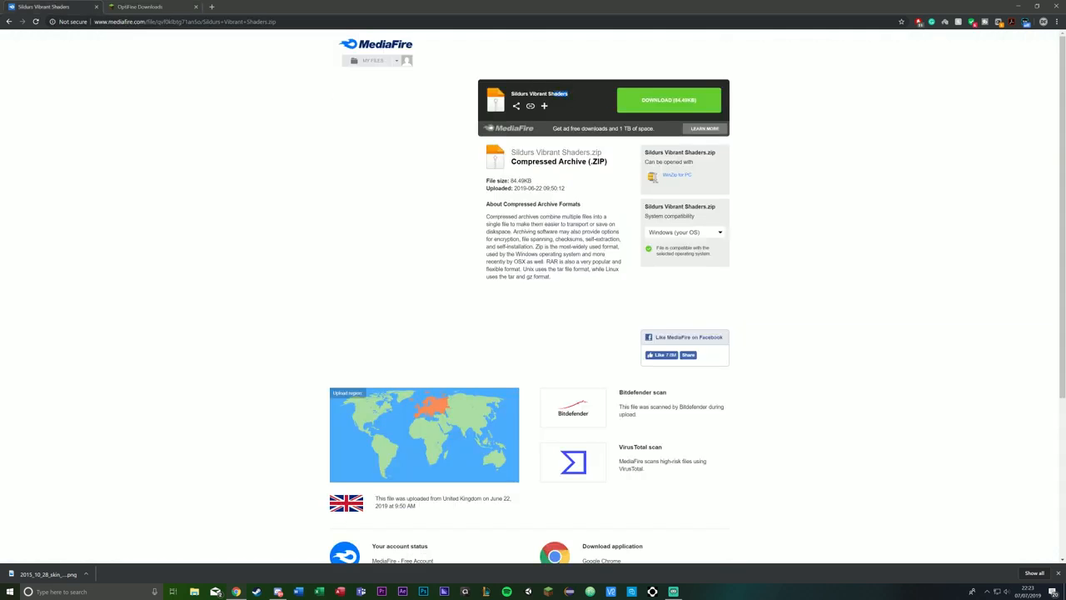
click(150, 7)
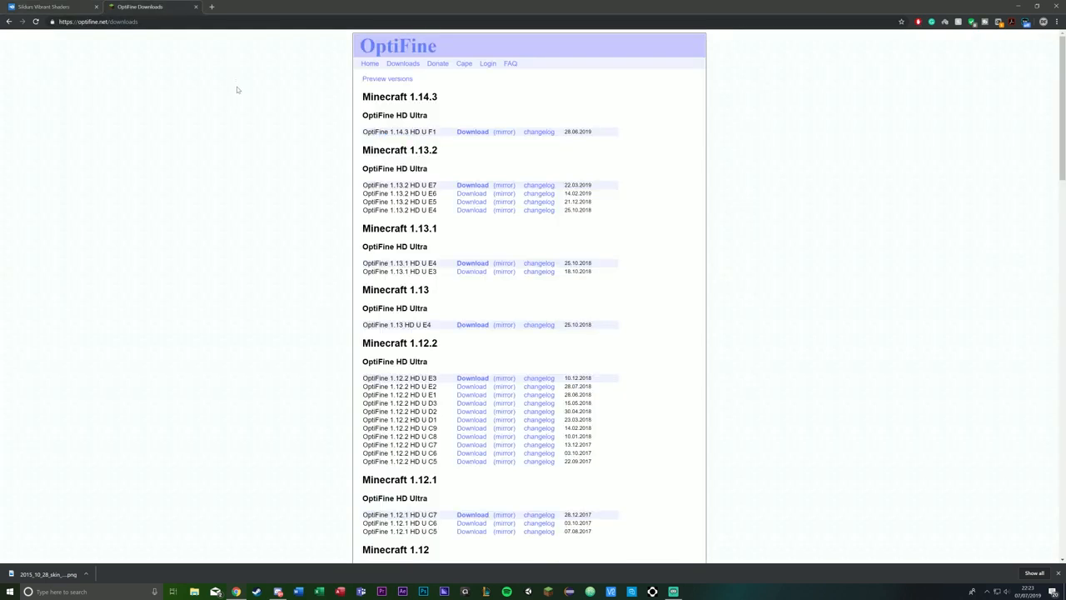
Step: Search 'minecraft-hosting.pro' in a new tab, then return to the OptiFine downloads tab
click(211, 6)
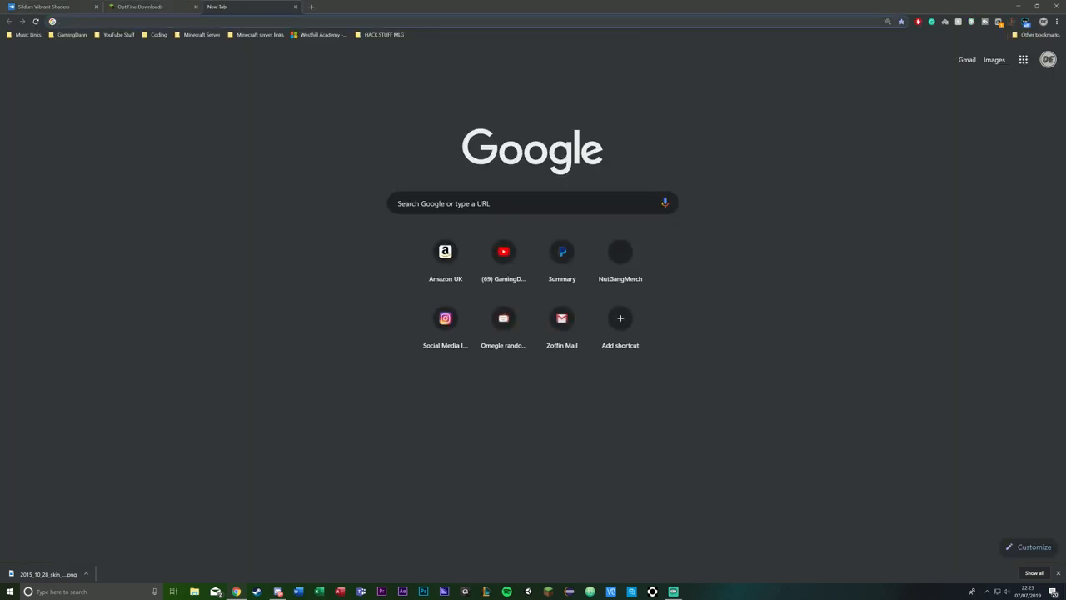
text(minecraft-hosting.pro)
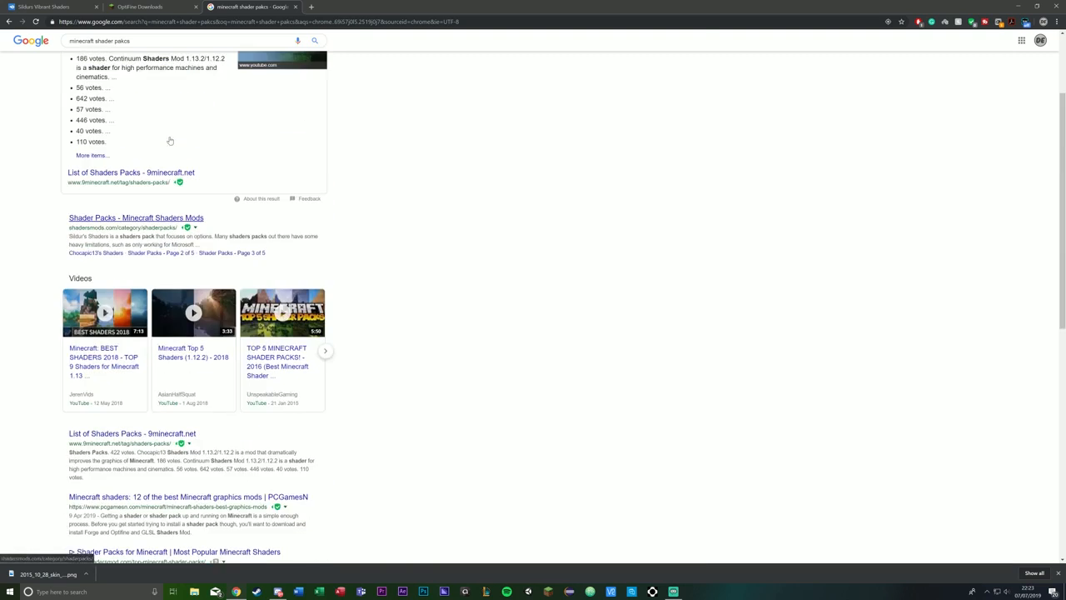
click(150, 7)
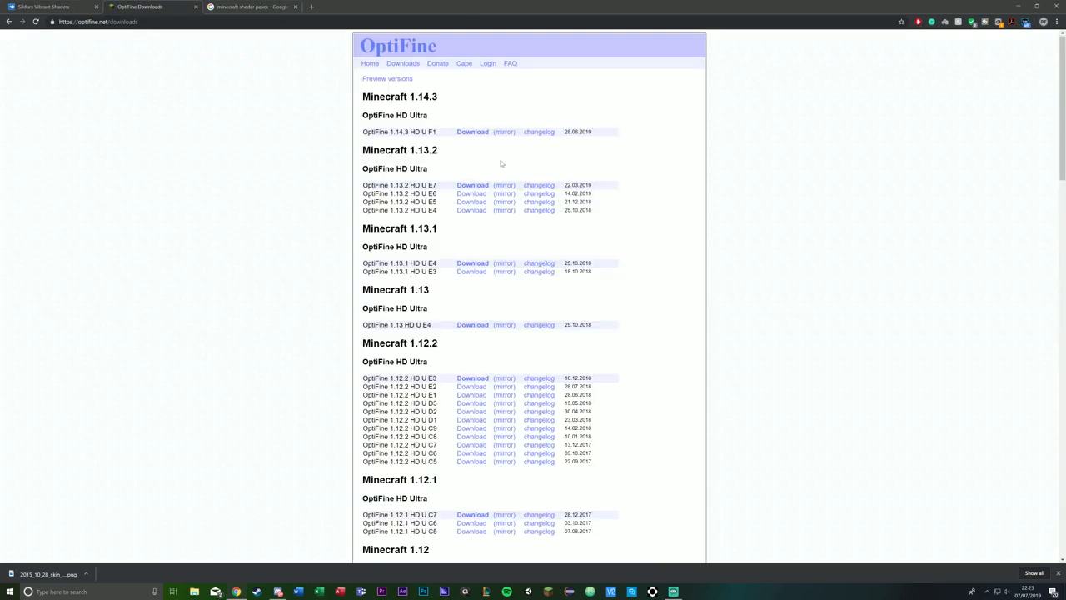
mouse_move(503, 131)
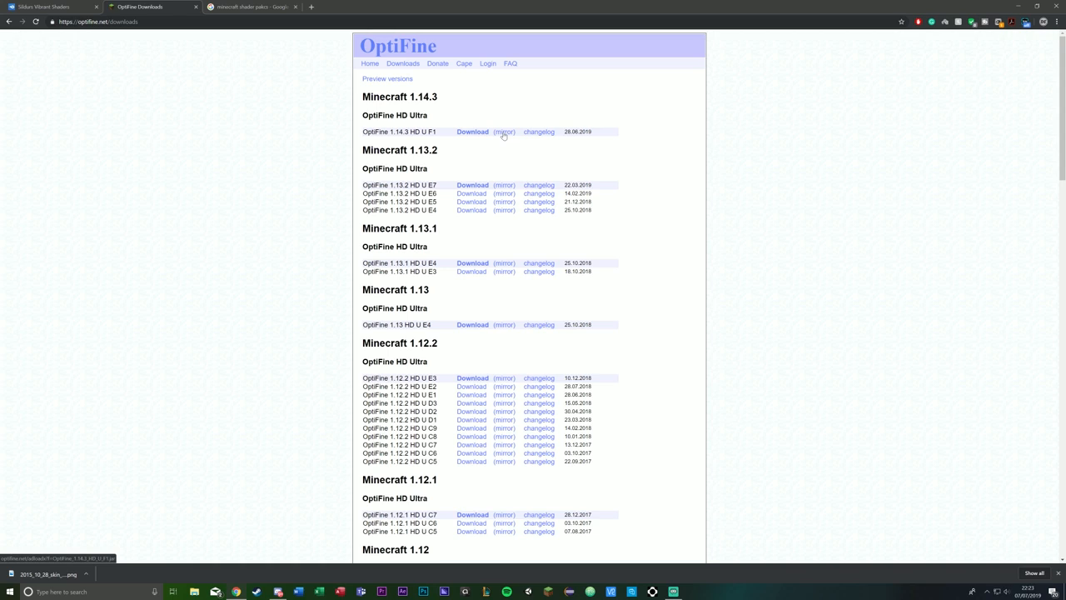
Step: Download the OptiFine 1.14.3 HD U F1 jar via the mirror and keep it despite the warning
click(473, 132)
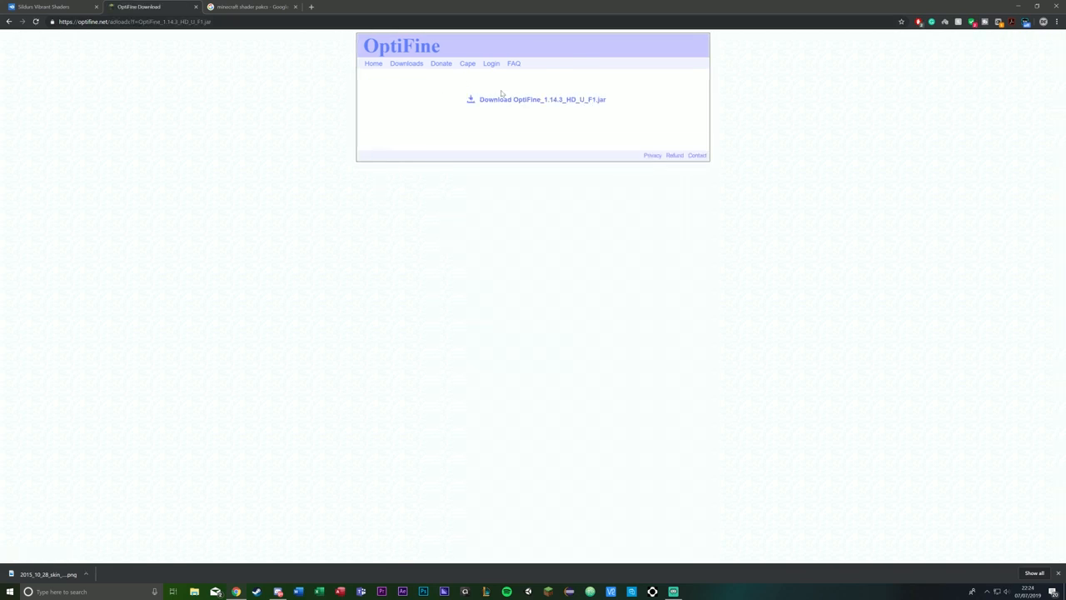
click(543, 100)
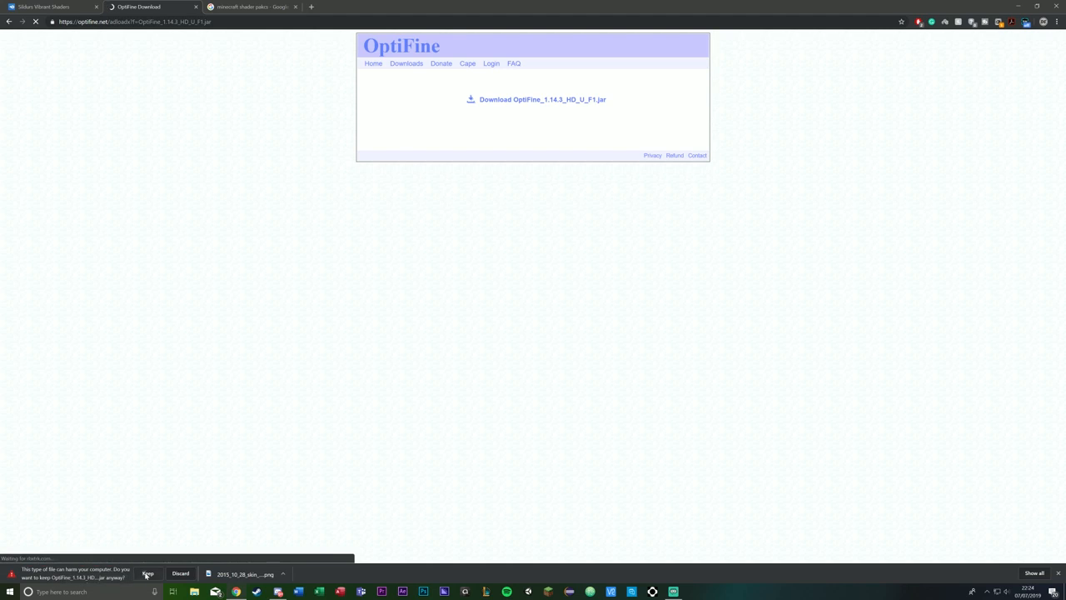
click(146, 573)
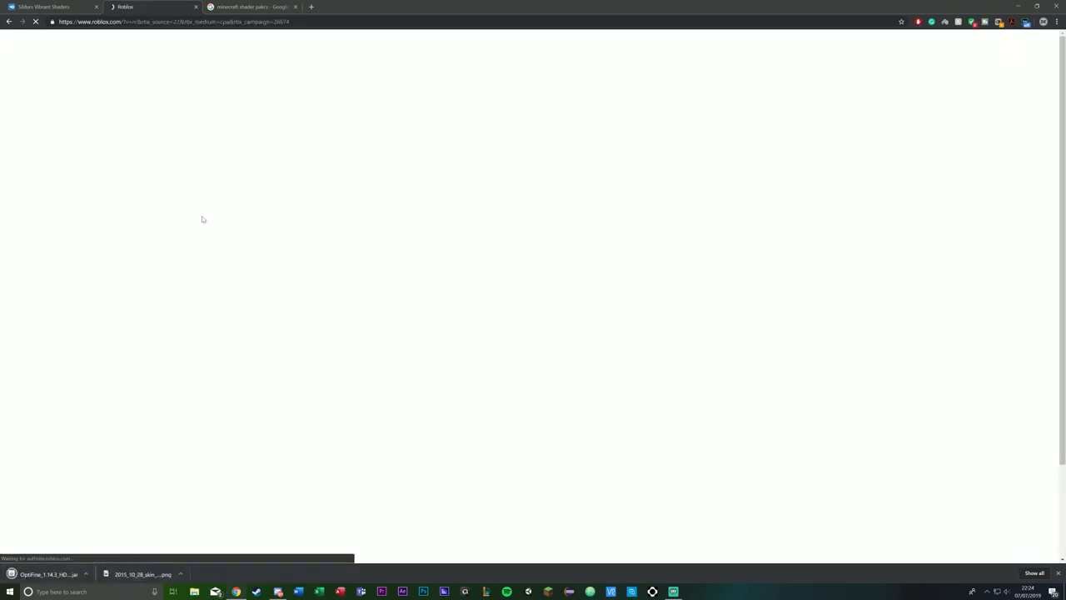
Step: Return to the shader pack search results and bring up the Minecraft Launcher from the taskbar
click(150, 7)
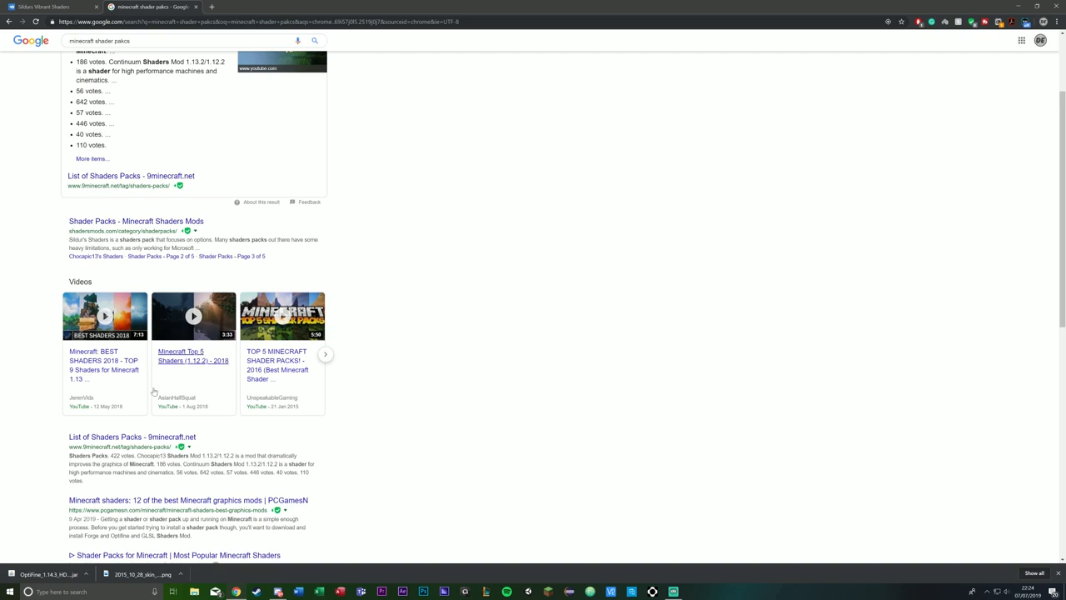
click(49, 573)
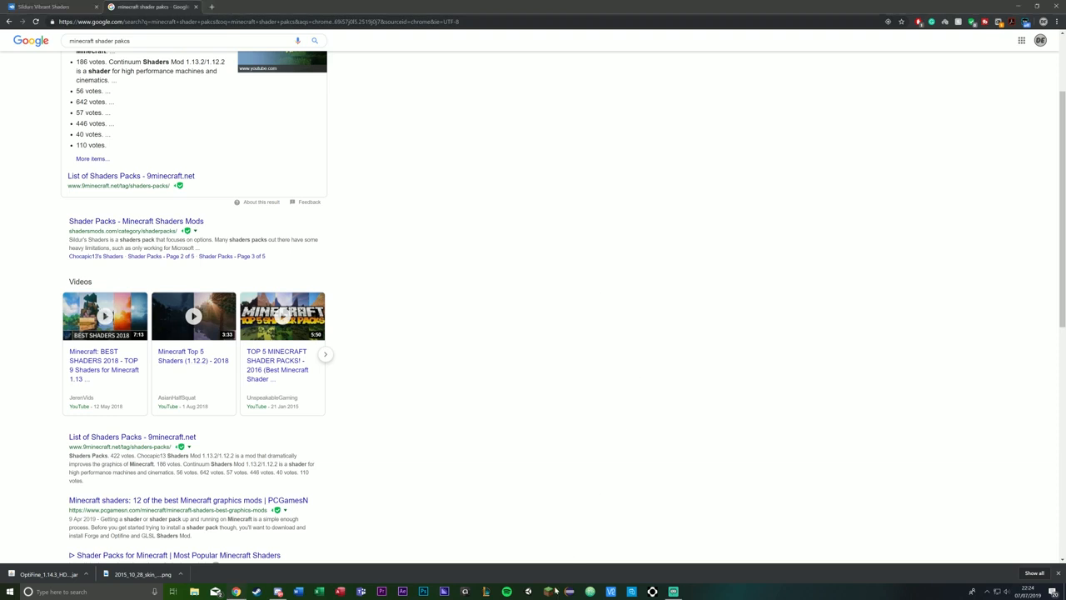
click(549, 591)
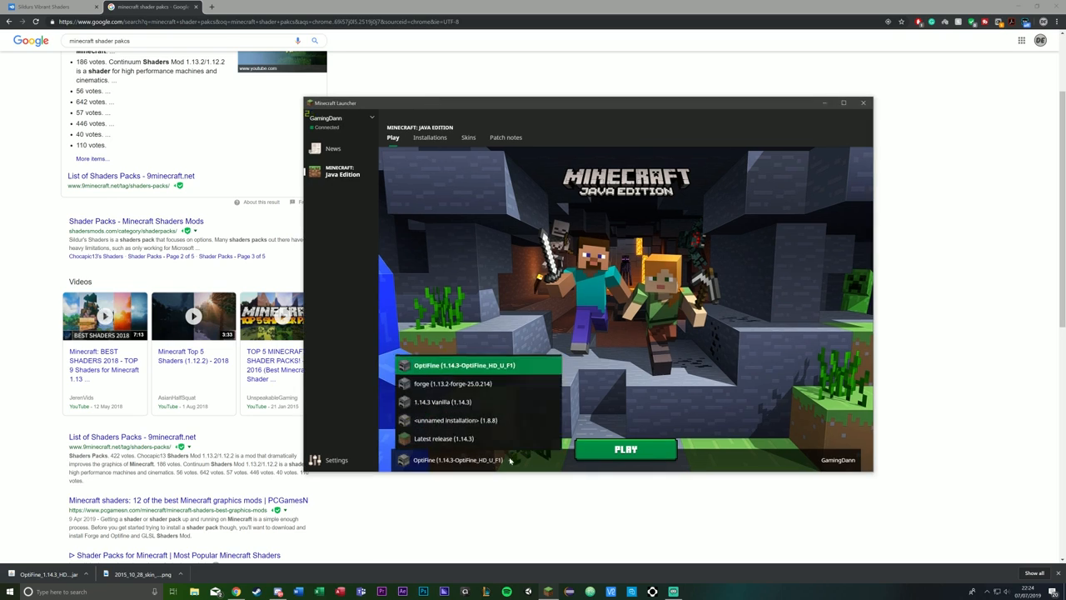
Step: Check the installations list and game versions for OptiFine, then return to the play screen
click(430, 137)
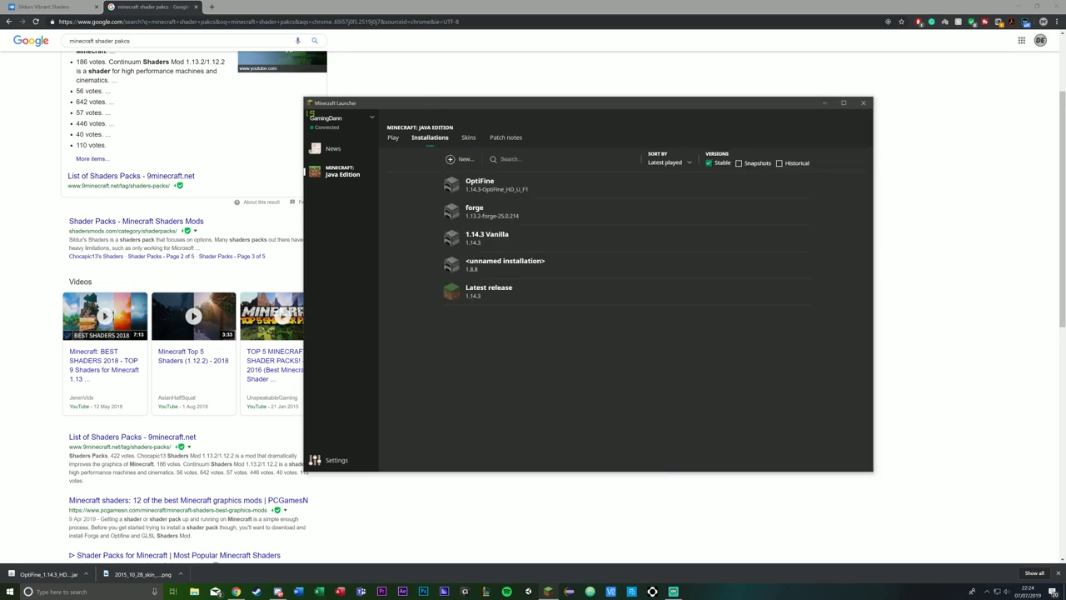
click(463, 160)
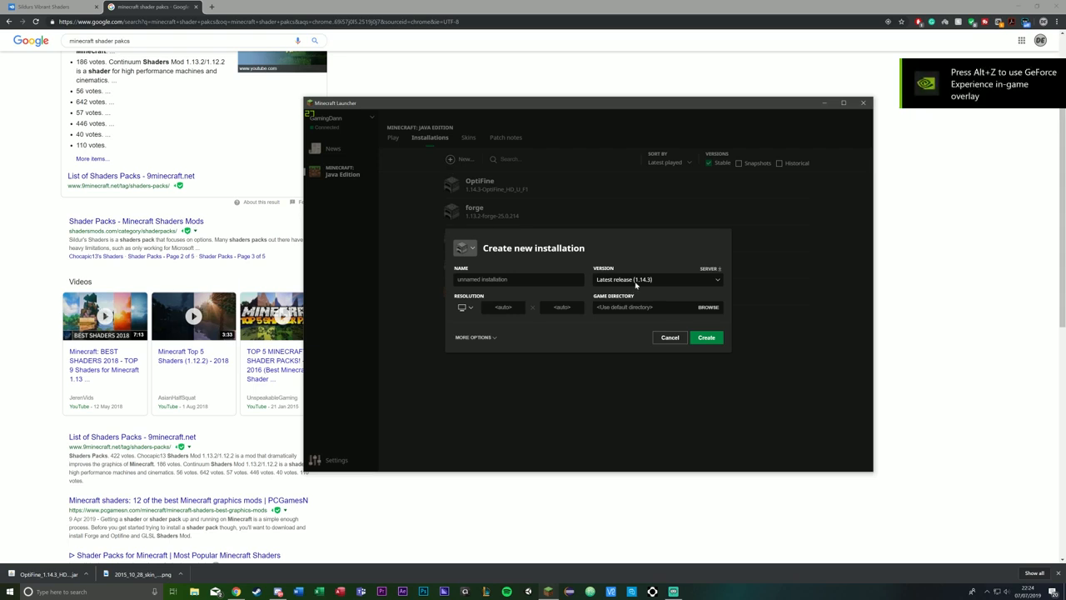
click(657, 279)
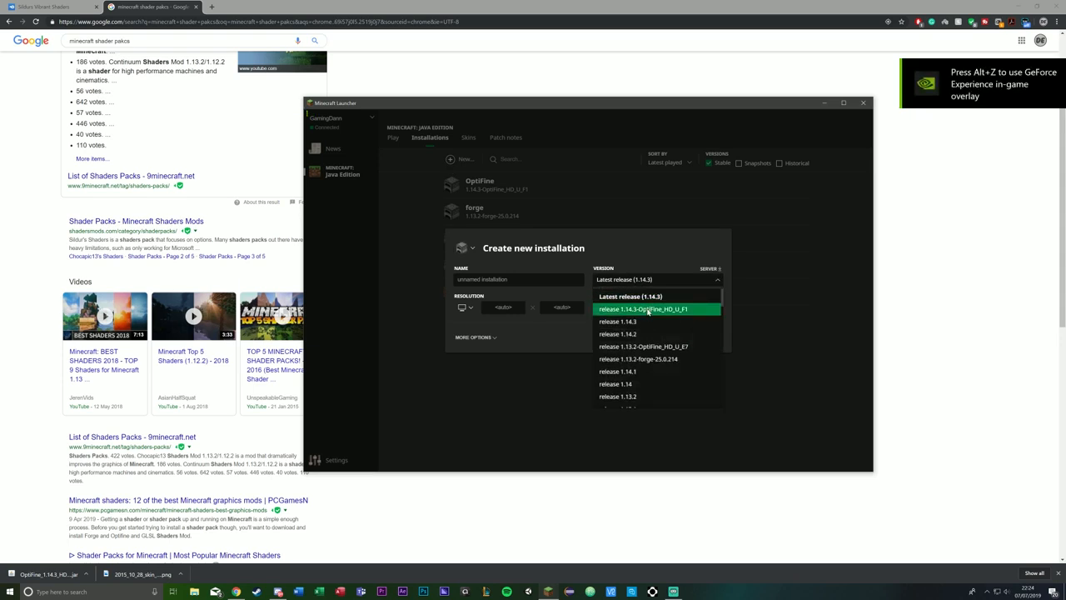
click(643, 308)
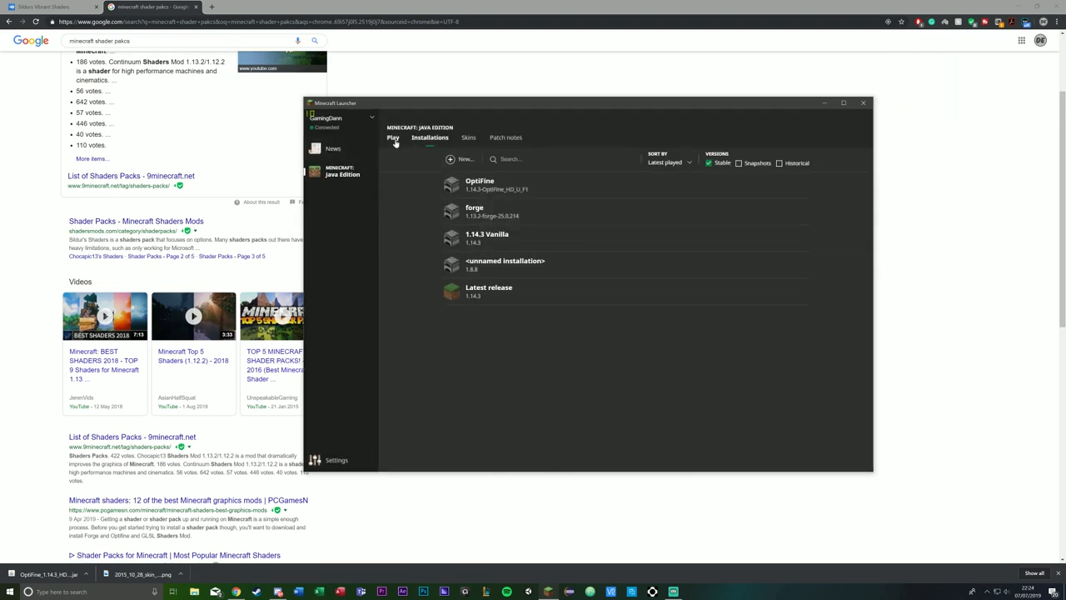
click(393, 137)
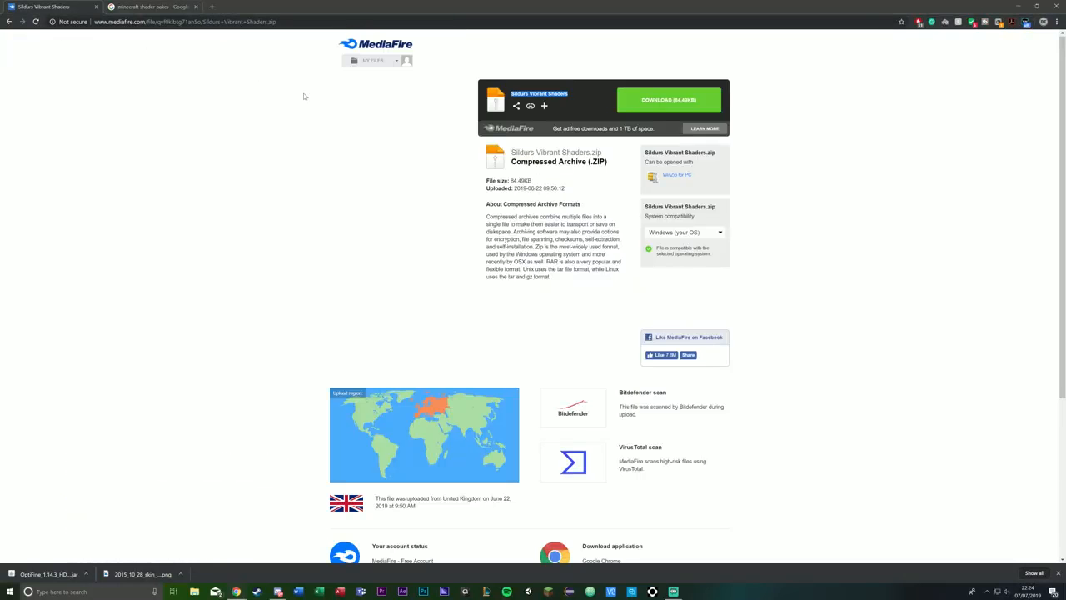
Step: Download the Sildur's Vibrant Shaders archive from MediaFire
click(668, 100)
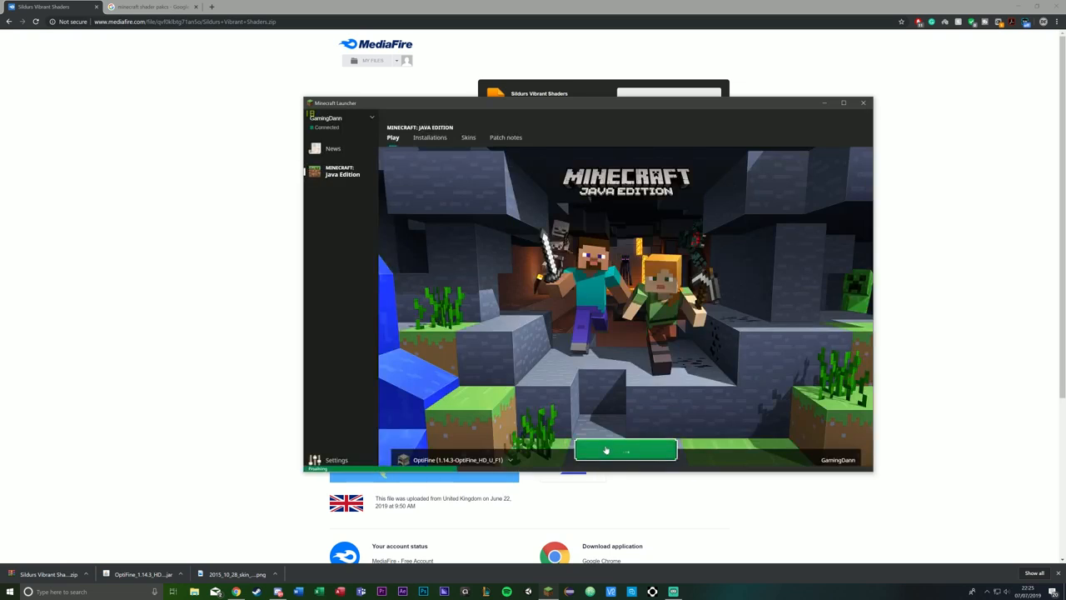
Step: Launch Minecraft with the OptiFine profile and open the game folder from Resource Packs
click(863, 103)
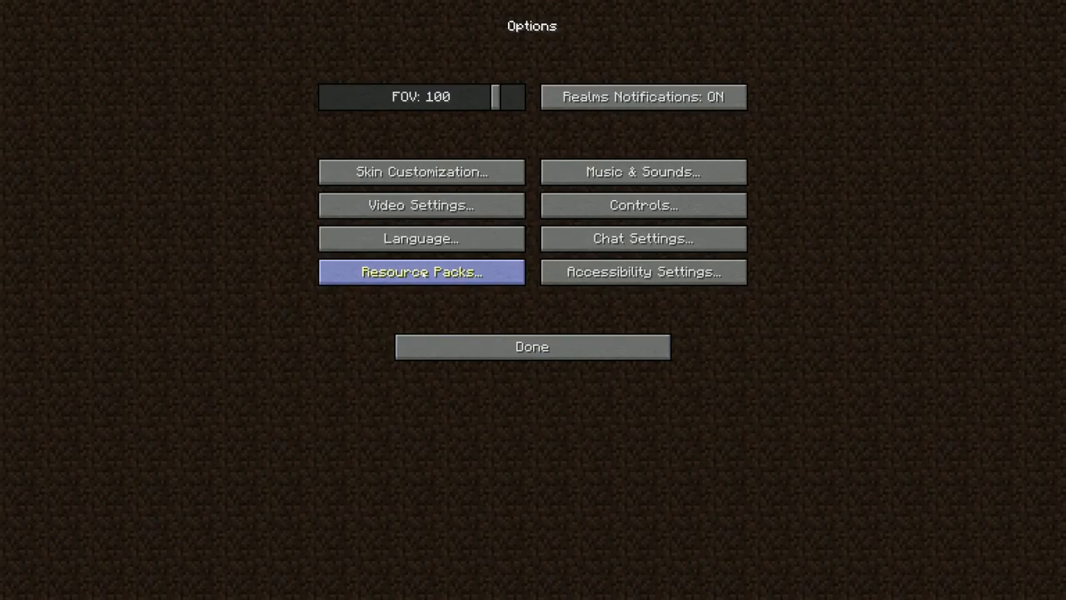
click(420, 271)
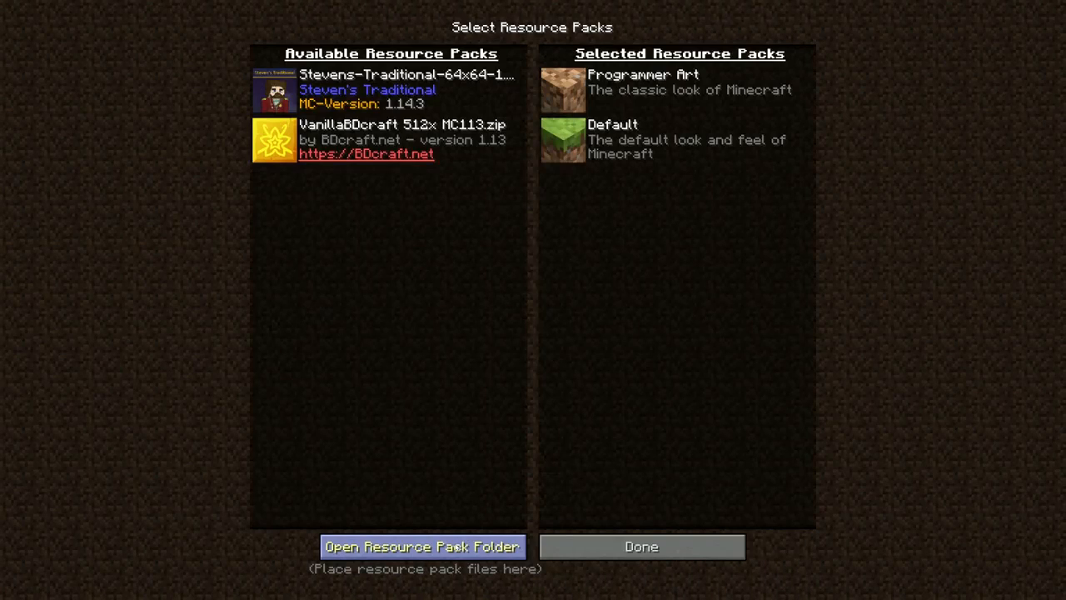
click(423, 547)
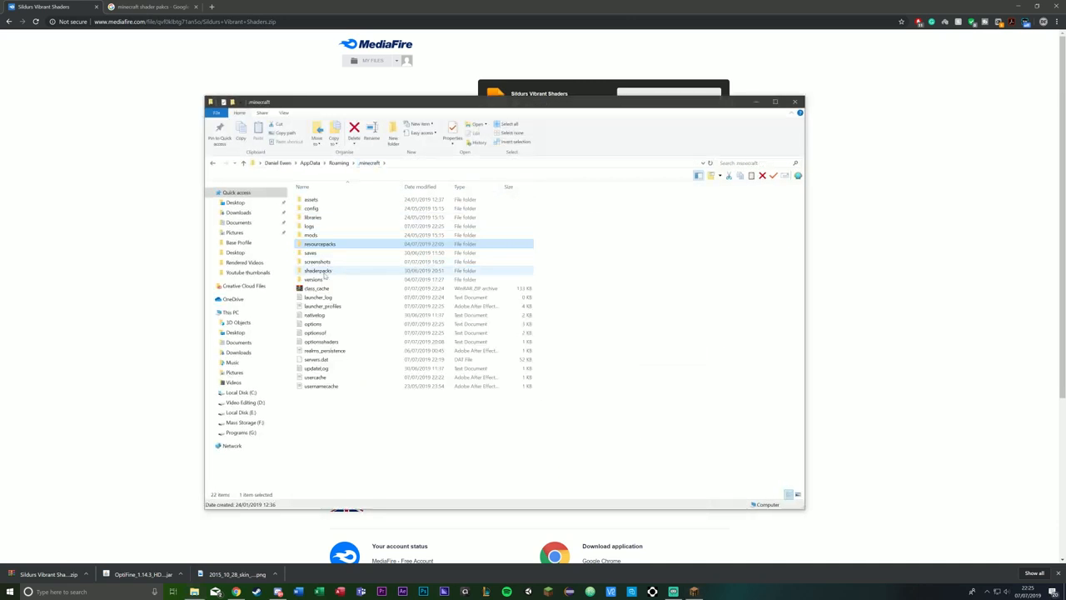
mouse_move(316, 270)
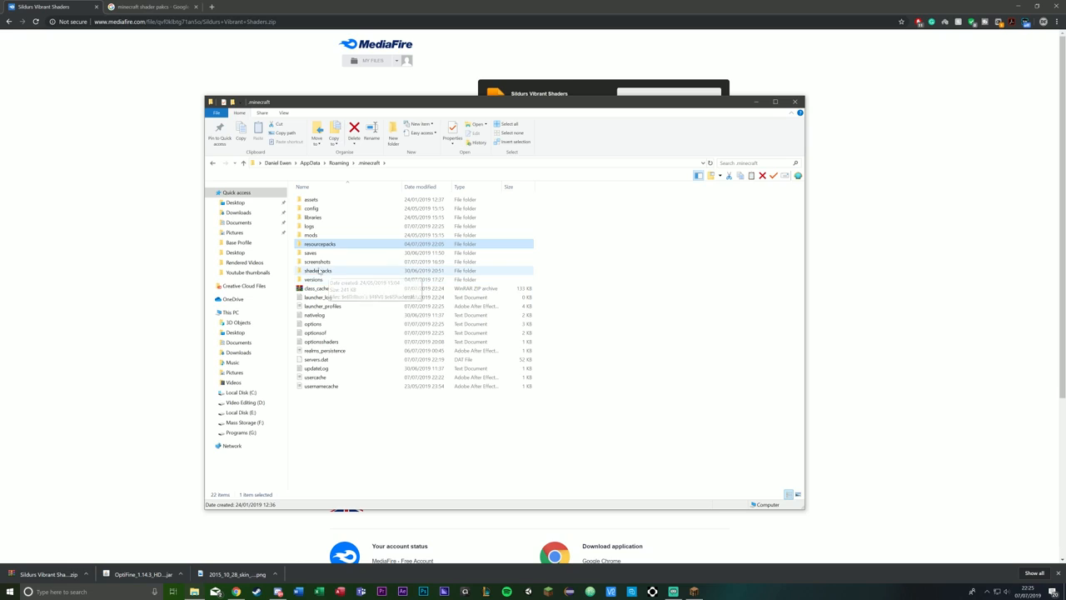
Step: Open the shaderpacks folder to confirm the Sildur's Vibrant Shaders zip is inside
double_click(317, 269)
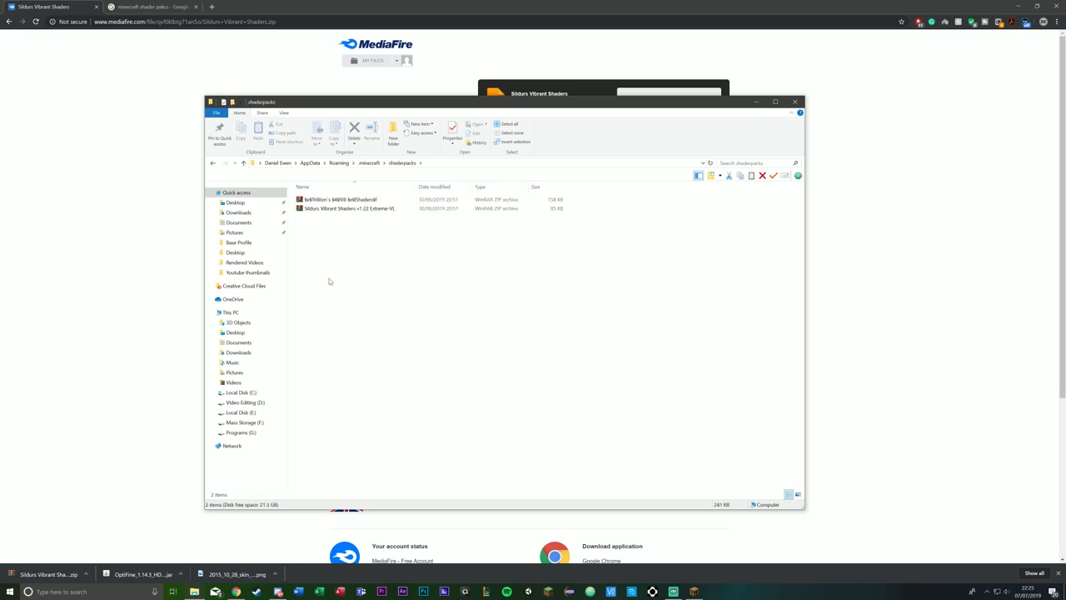
mouse_move(70, 542)
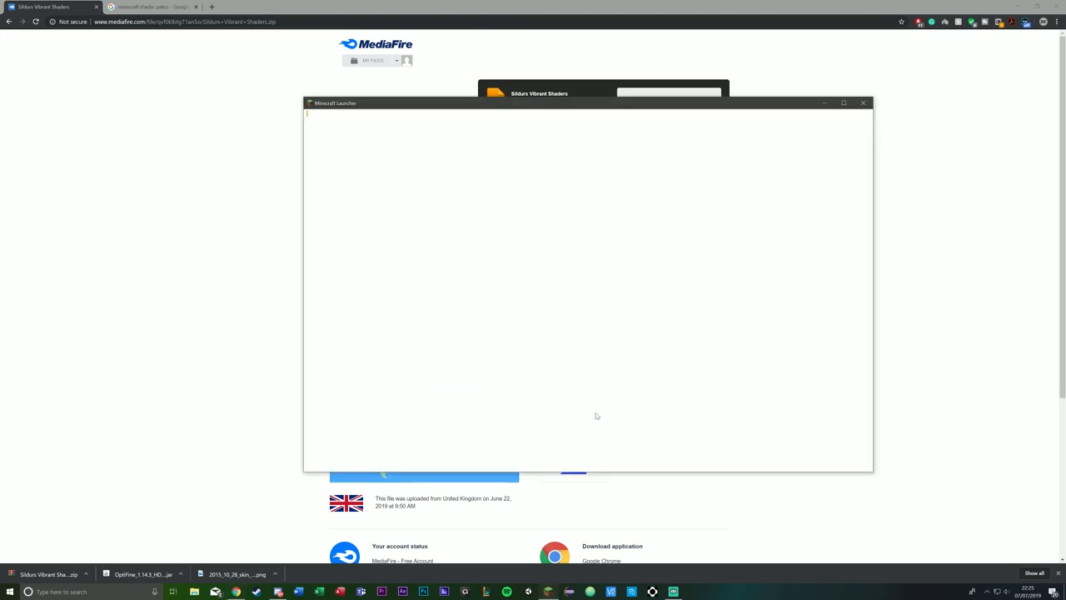
Step: Start the game from the launcher and load the saved survival world
click(862, 103)
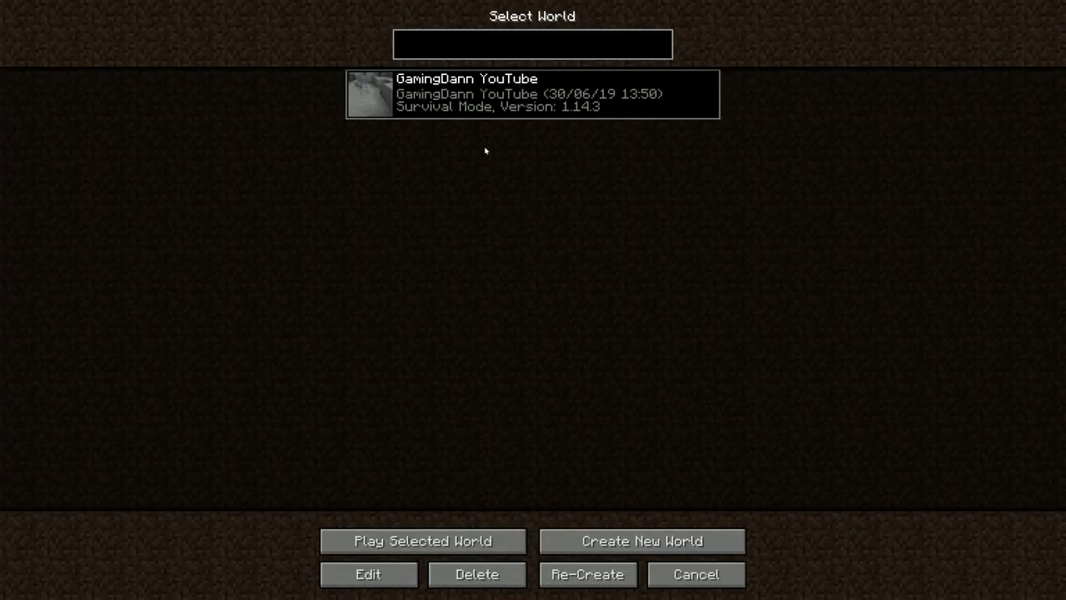
click(423, 540)
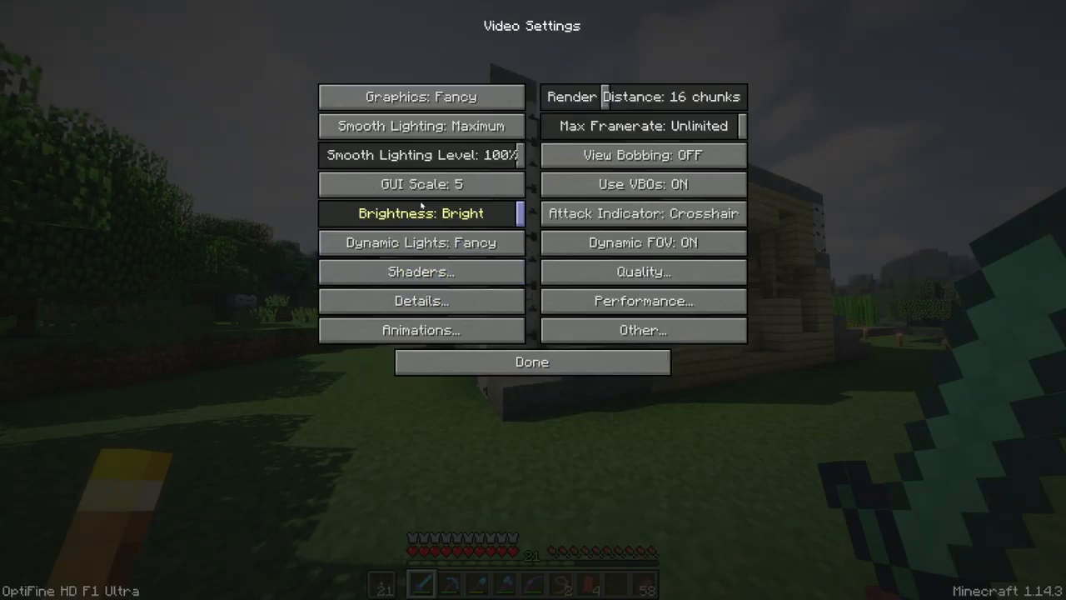
Step: Apply Sildur's Vibrant Shaders to preview the world, then set shaders to OFF for comparison
click(419, 270)
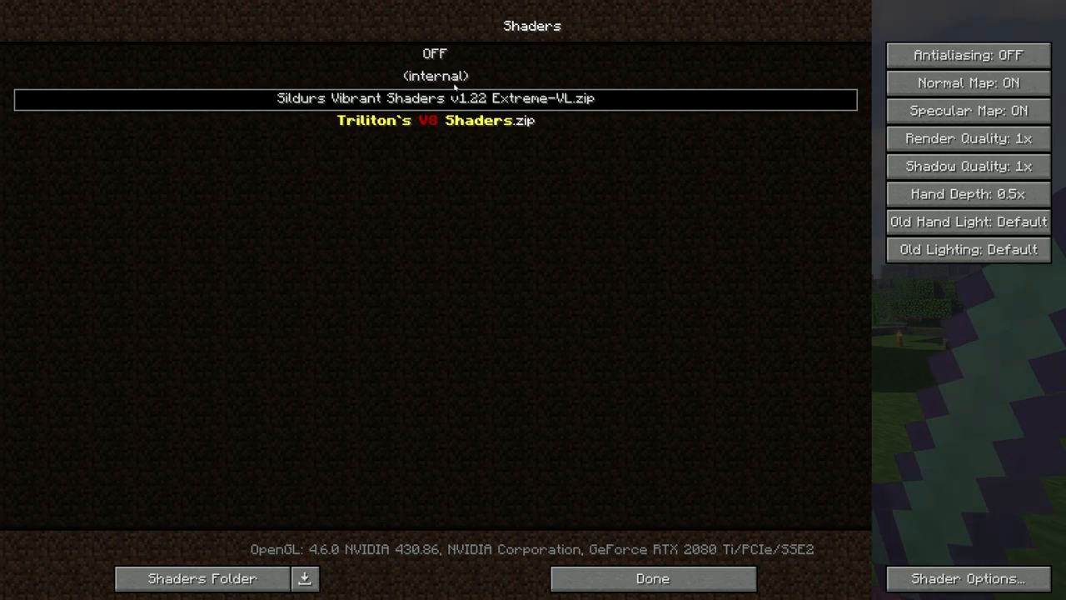
click(653, 578)
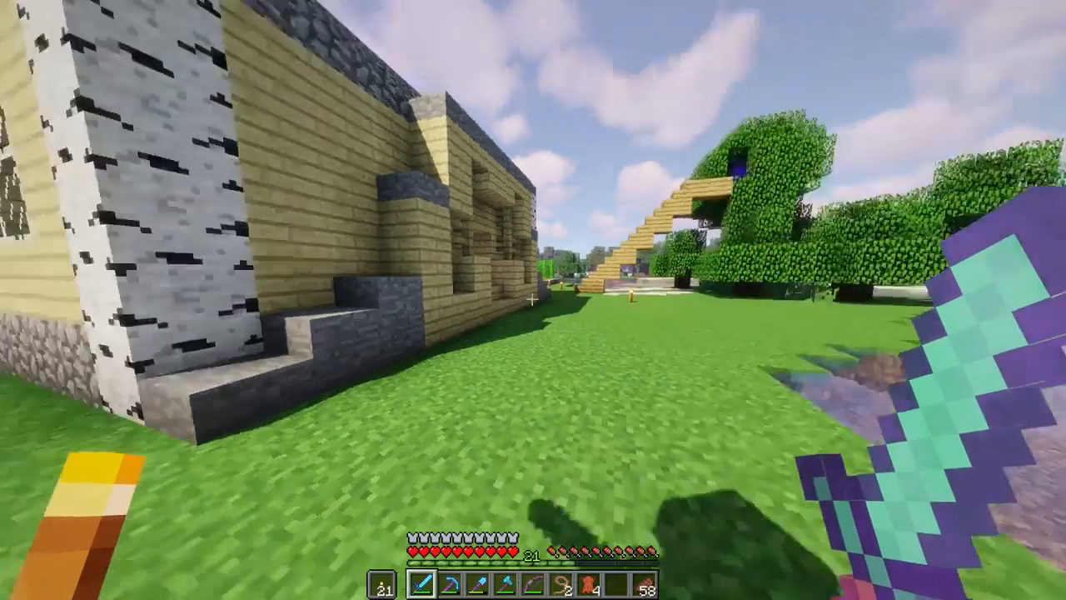
key(Escape)
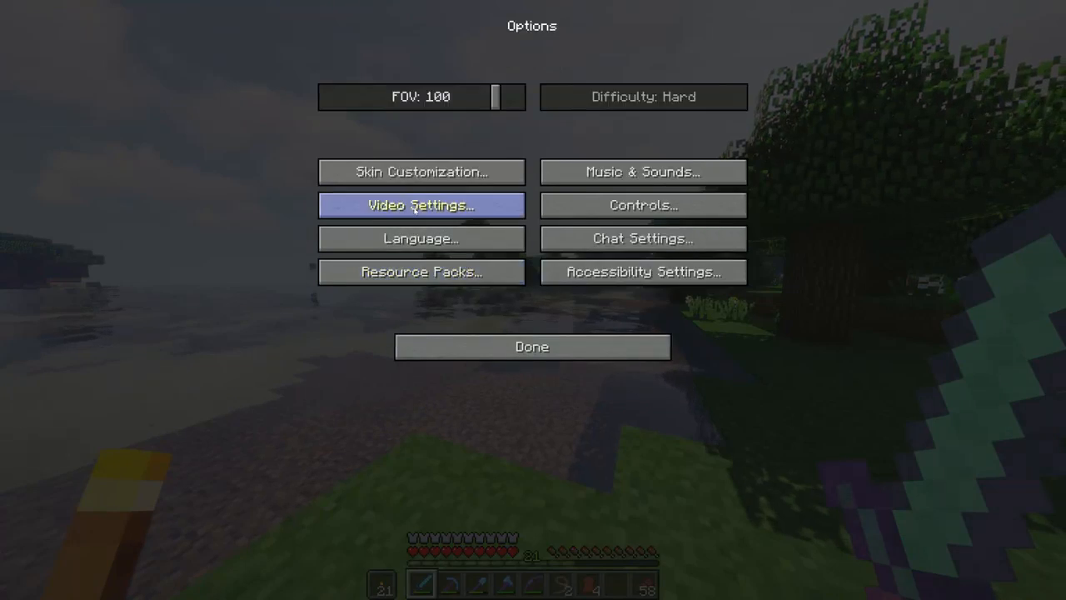
click(419, 205)
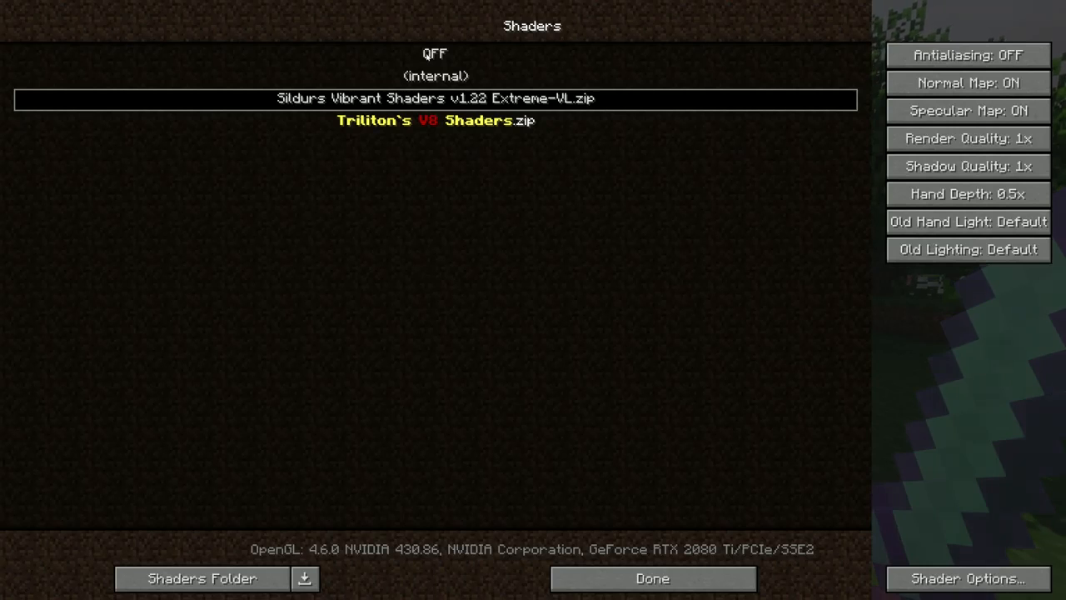
click(653, 578)
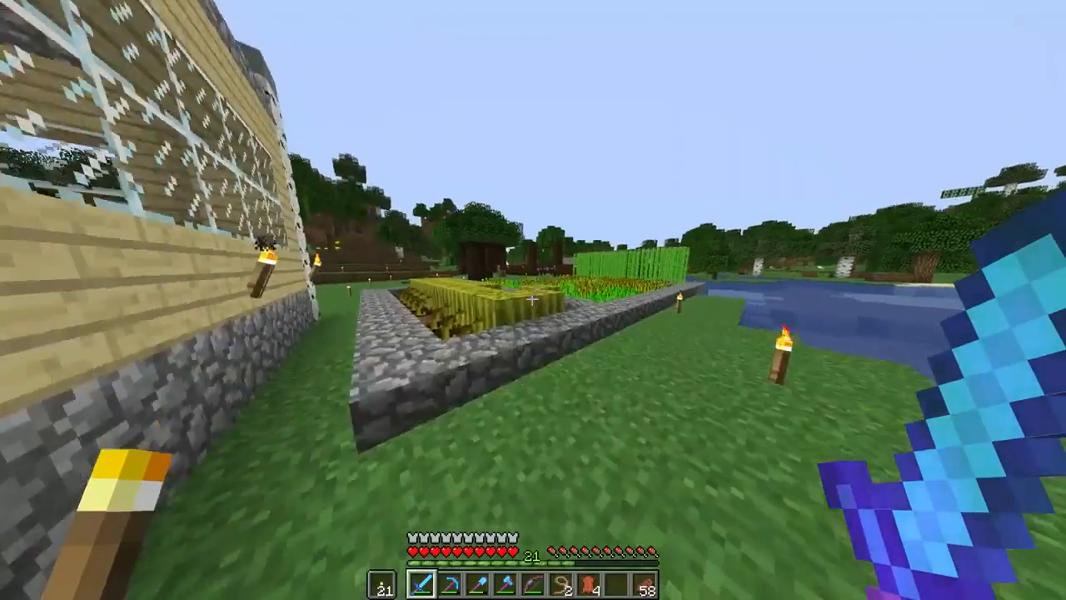
Step: Pause the game and head into Options toward the Video Settings
key(Escape)
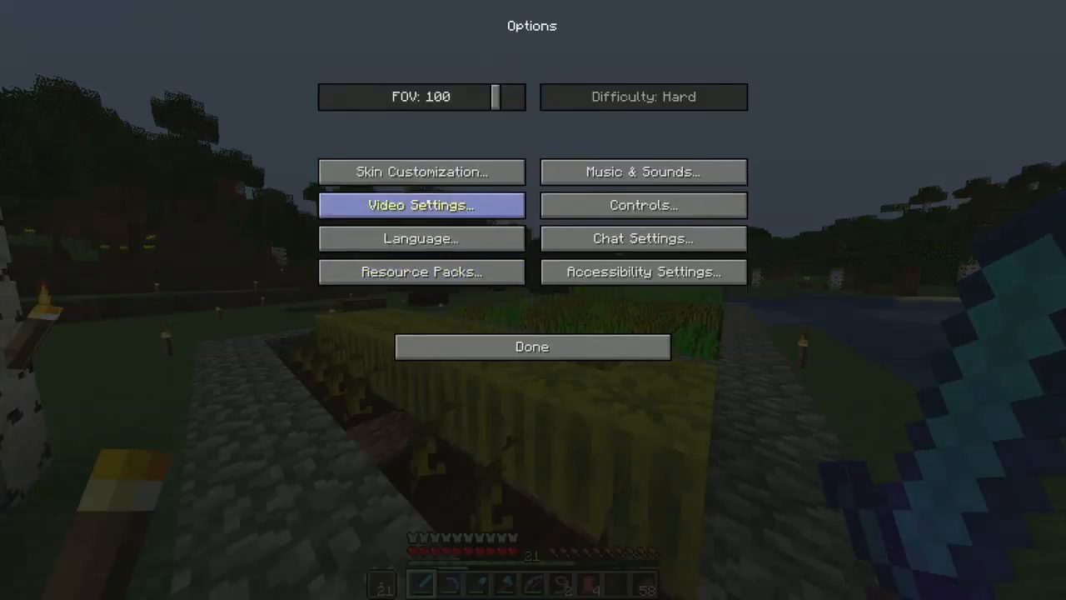
click(531, 346)
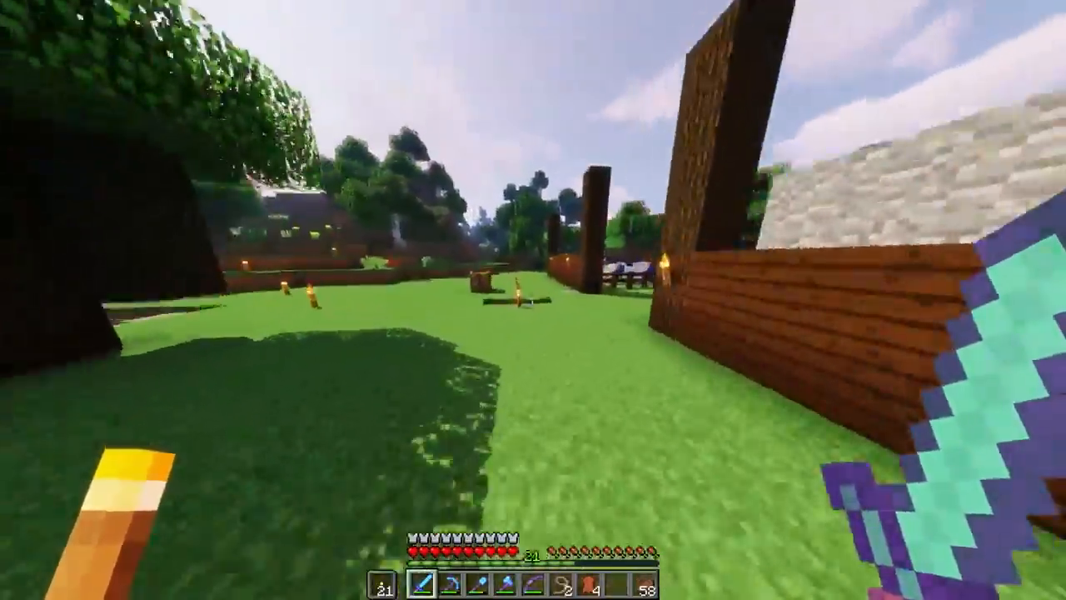
mouse_move(533, 300)
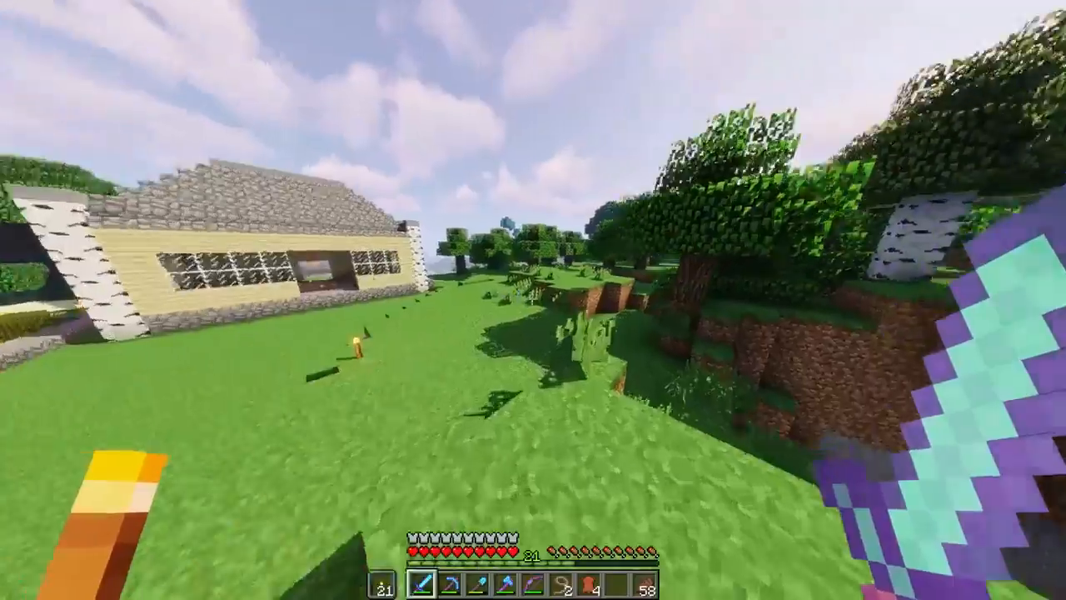
mouse_move(533, 300)
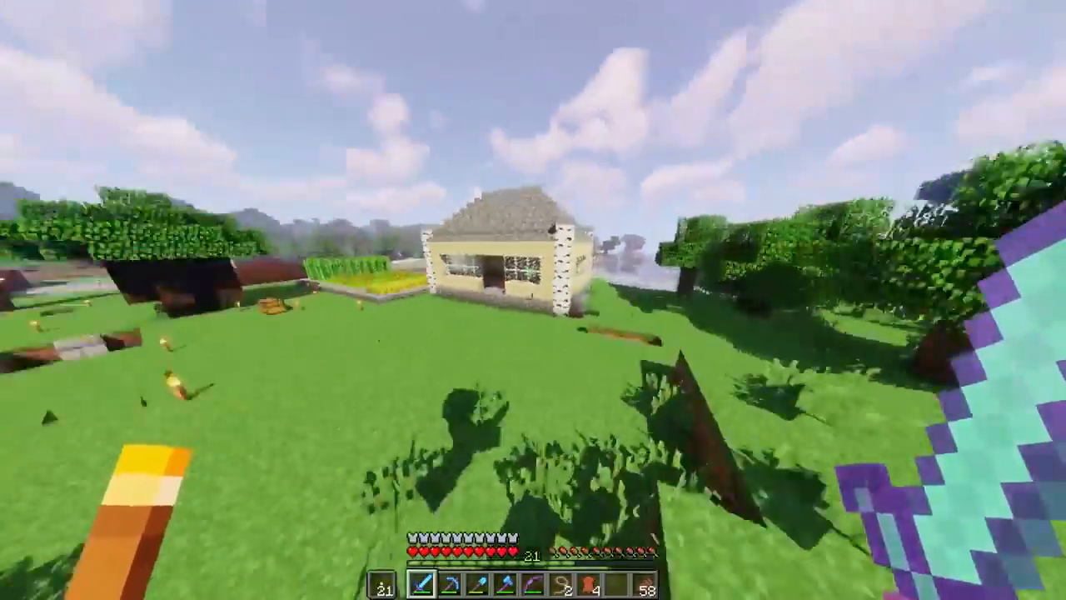